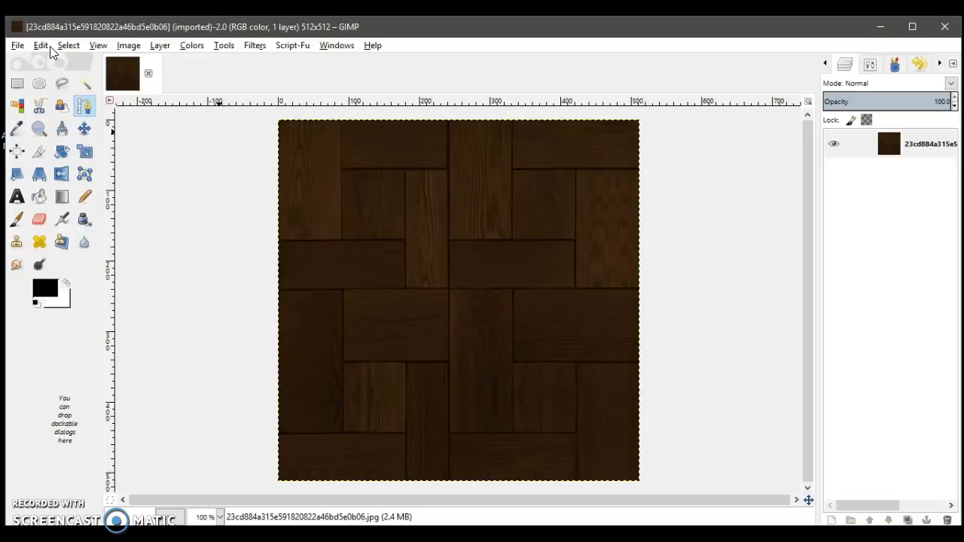
pyautogui.moveTo(675, 24)
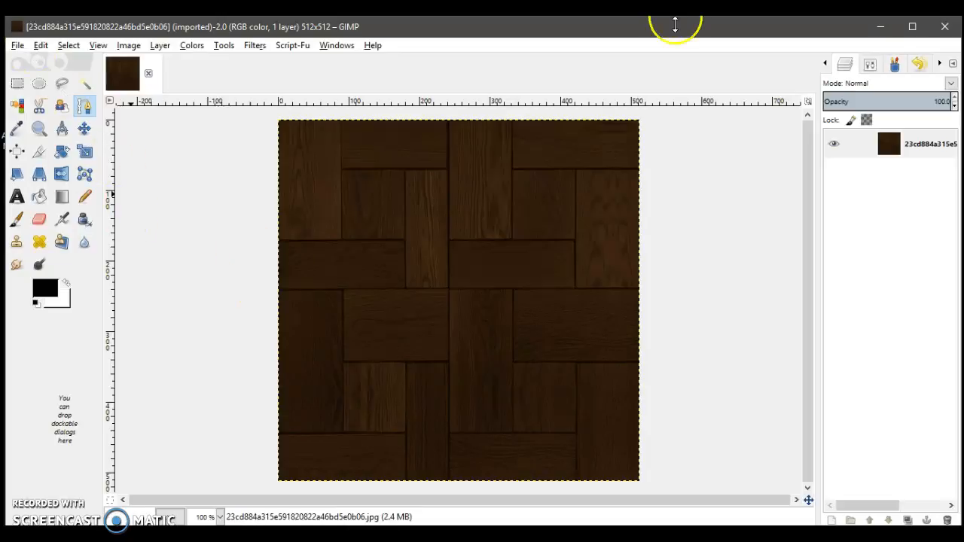
pyautogui.moveTo(705, 39)
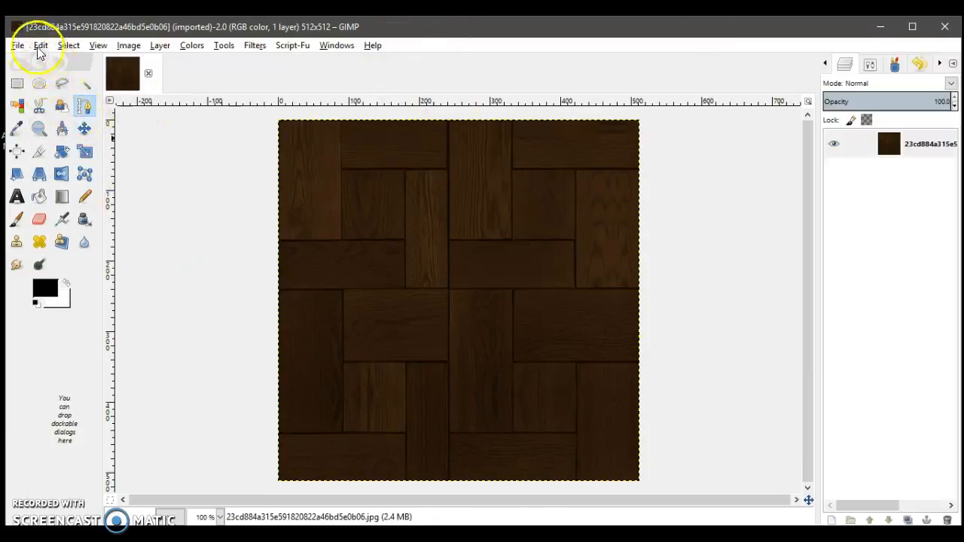
# Create a new 600 × 600 px image with Fill set to Transparency.
pyautogui.click(18, 45)
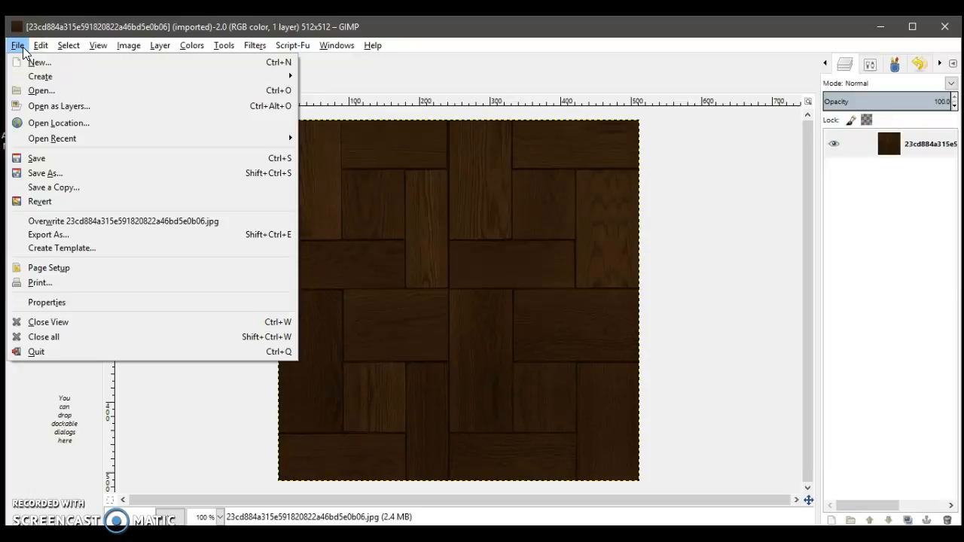
pyautogui.click(39, 62)
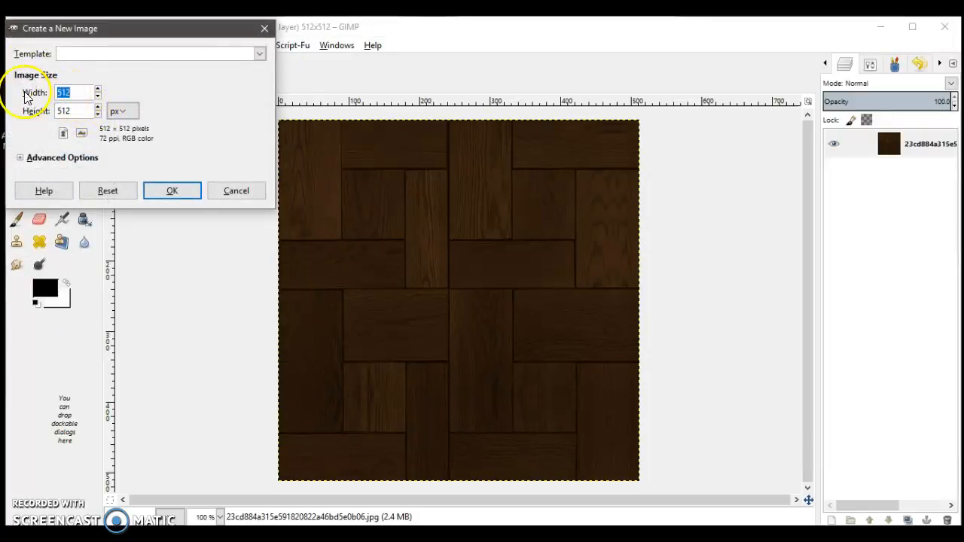
pyautogui.write('600')
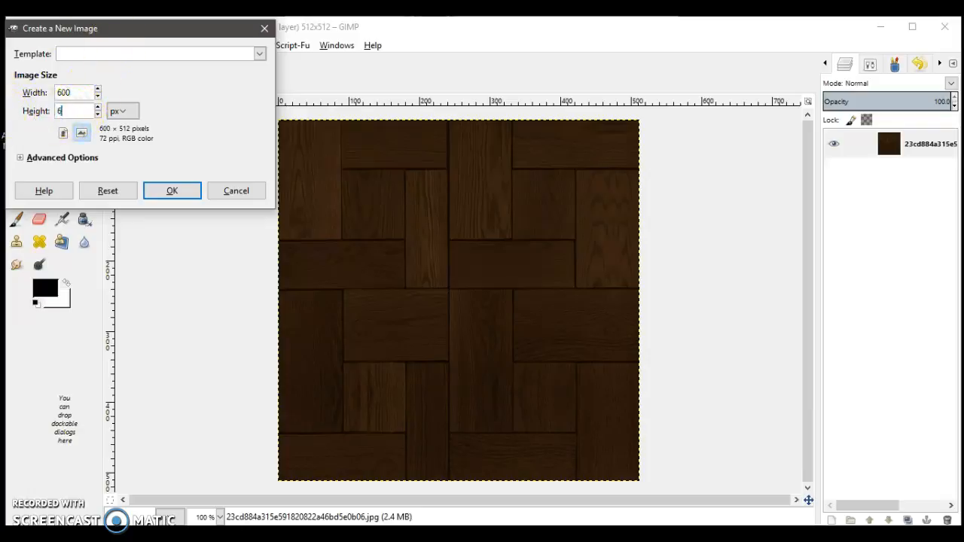
pyautogui.write('00')
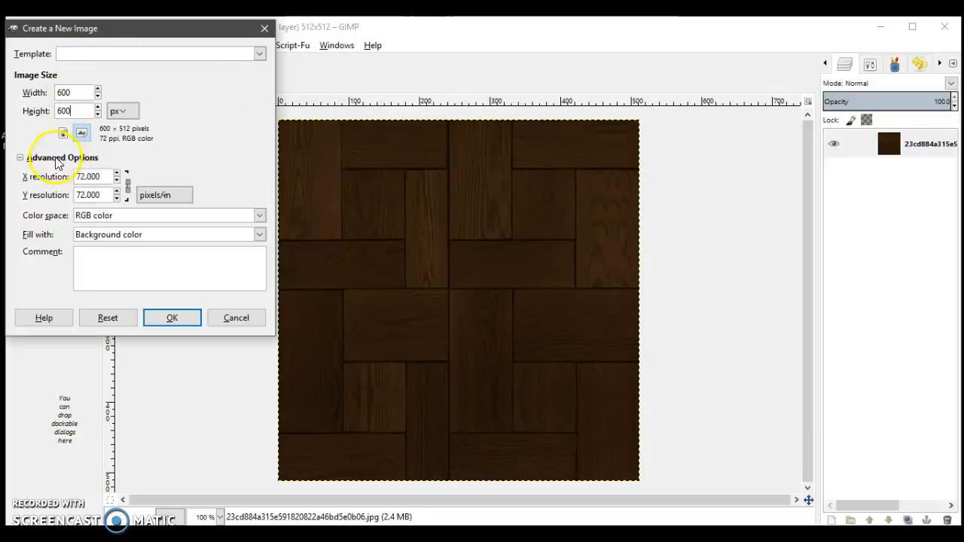
pyautogui.click(259, 235)
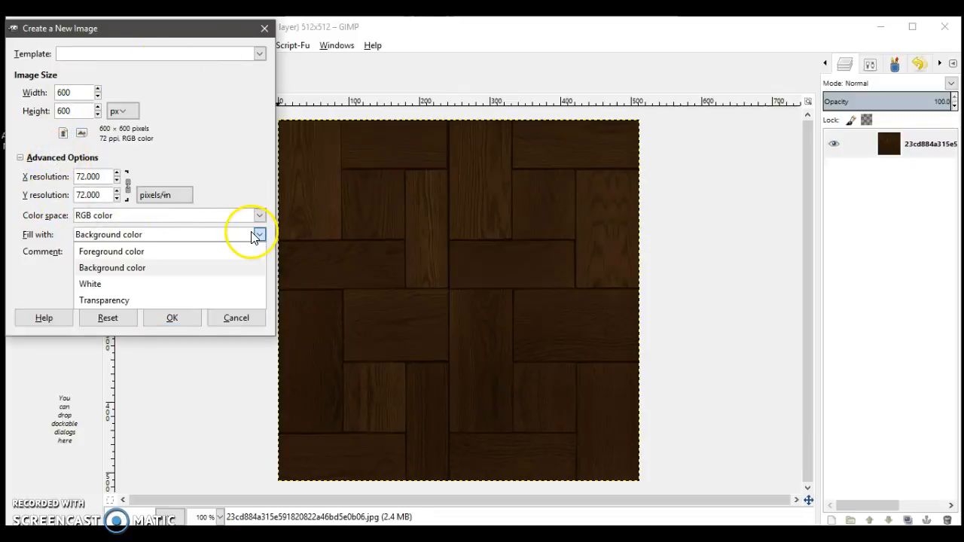
pyautogui.click(104, 300)
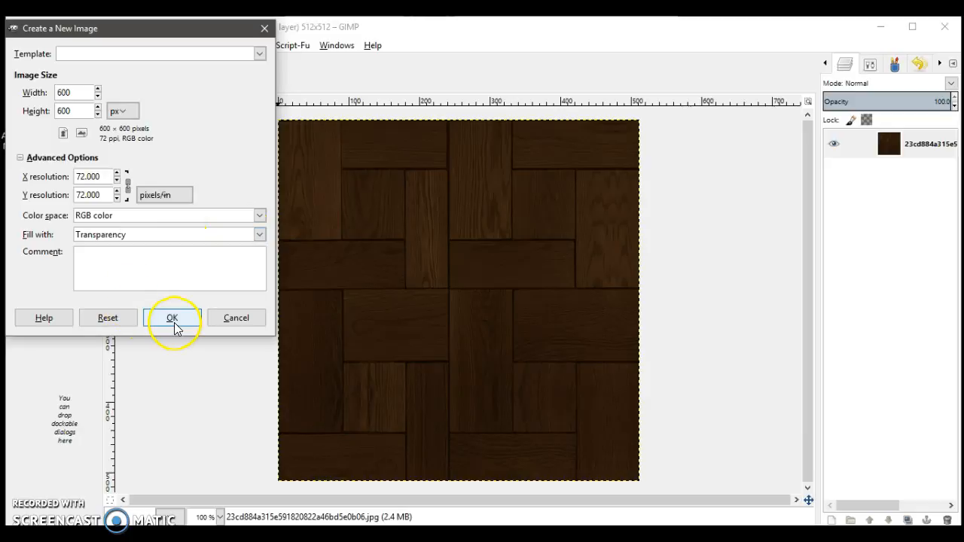
pyautogui.click(172, 316)
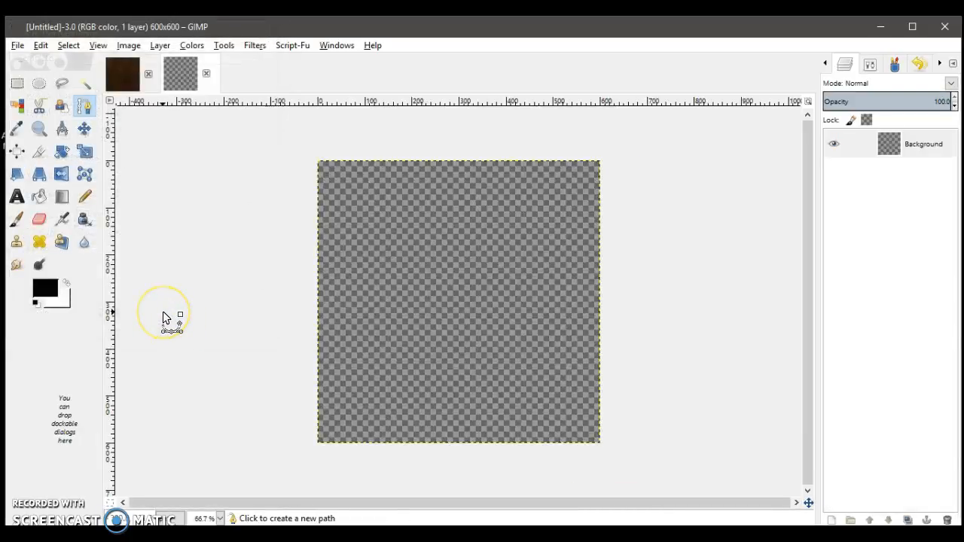
# Drag the wood parquet layer into the new image as a second layer above the background.
pyautogui.click(122, 73)
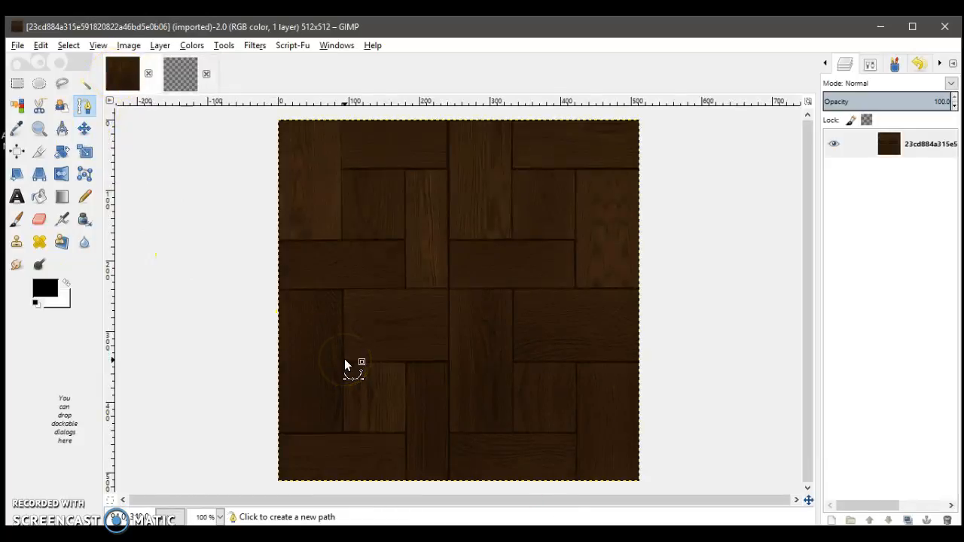
pyautogui.click(889, 143)
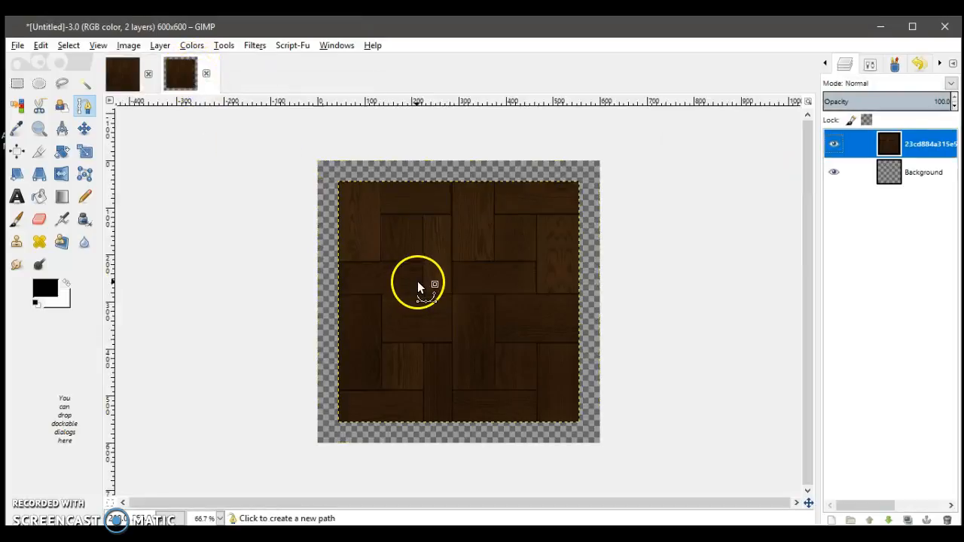
pyautogui.moveTo(512, 373)
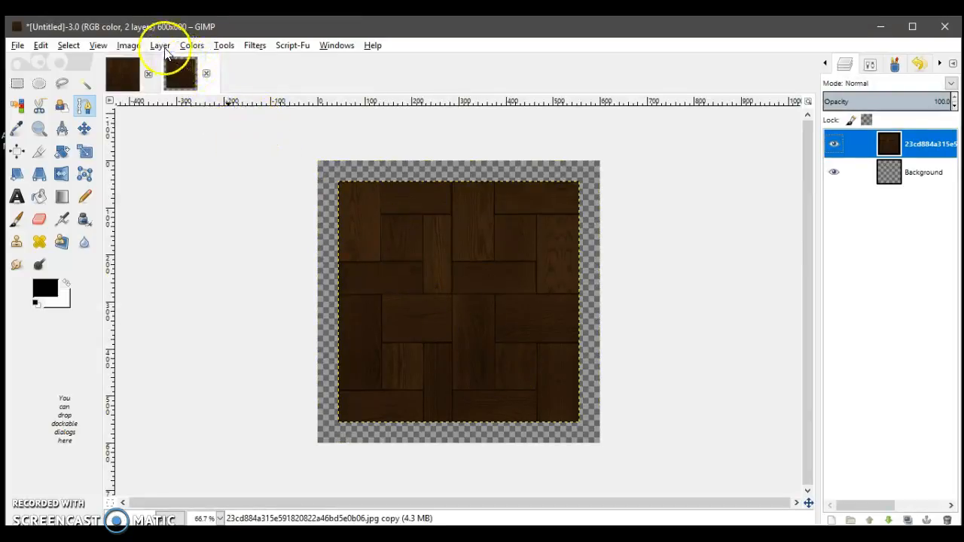
# Scale the wood texture layer down to 300 × 300 px.
pyautogui.click(160, 45)
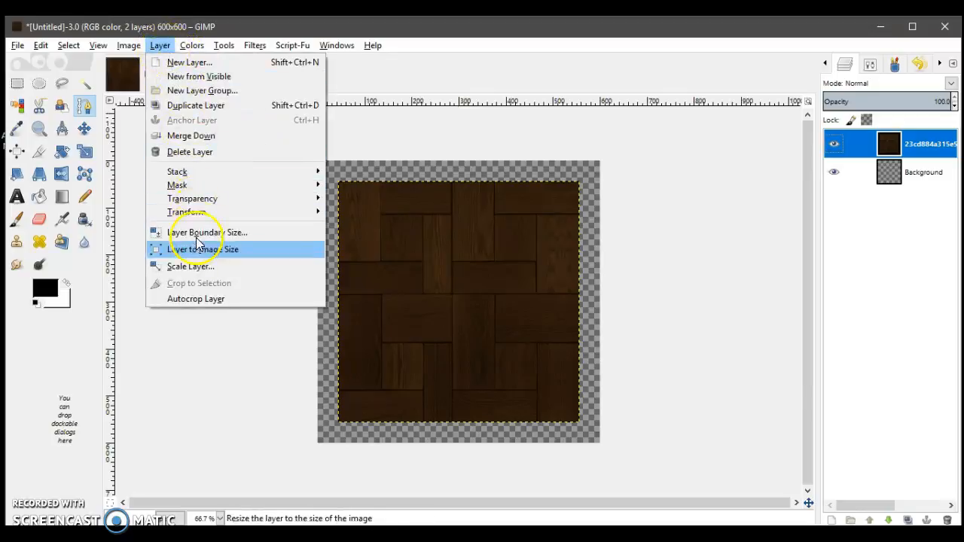
pyautogui.click(190, 266)
pyautogui.write('300')
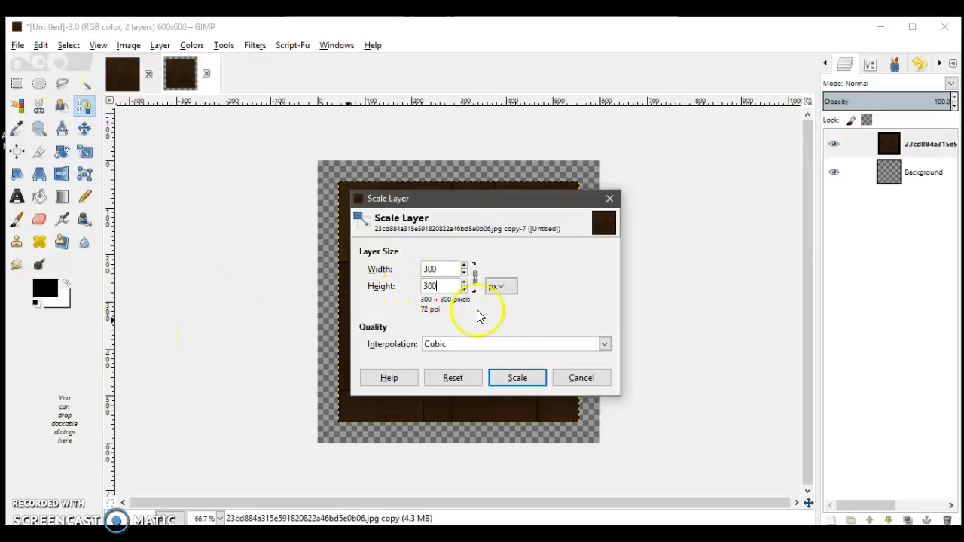
pyautogui.click(517, 376)
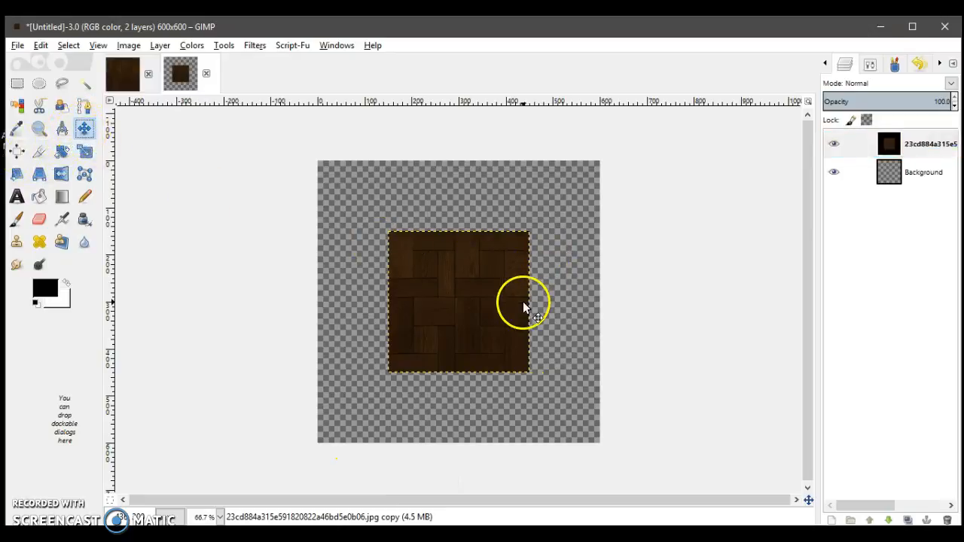
# Move the 300 px tile flush into the top-left corner, then return the view to 66.7% zoom.
pyautogui.moveTo(524, 304); pyautogui.dragTo(434, 254)
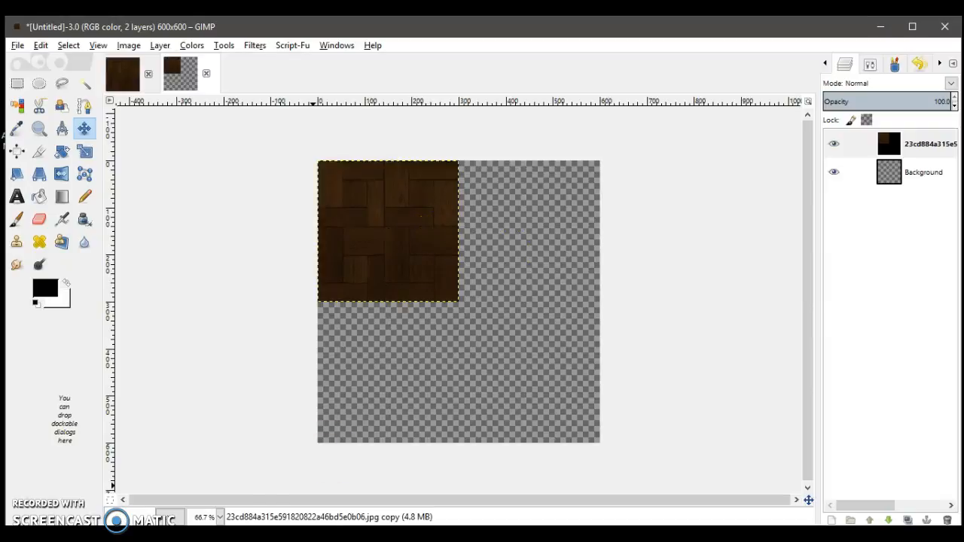
pyautogui.click(220, 517)
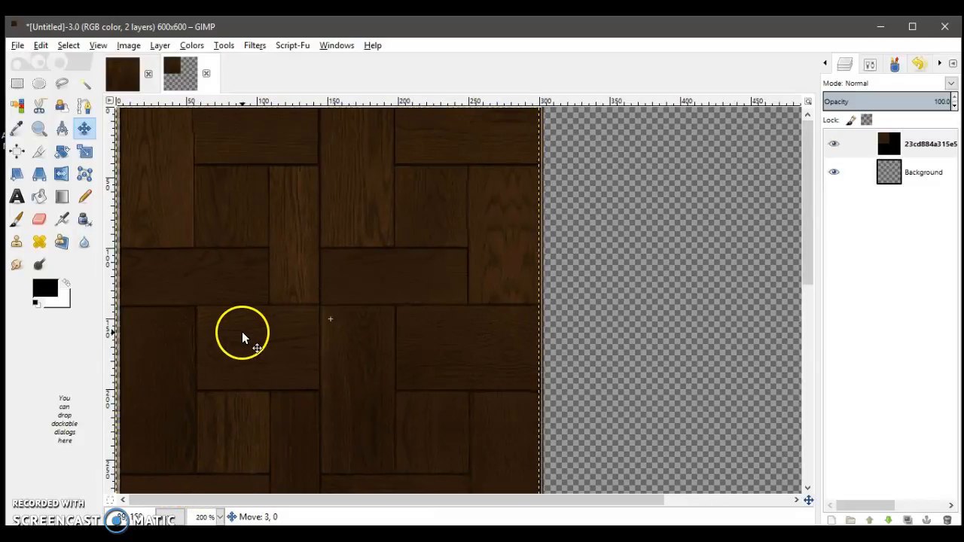
pyautogui.moveTo(244, 338); pyautogui.dragTo(235, 334)
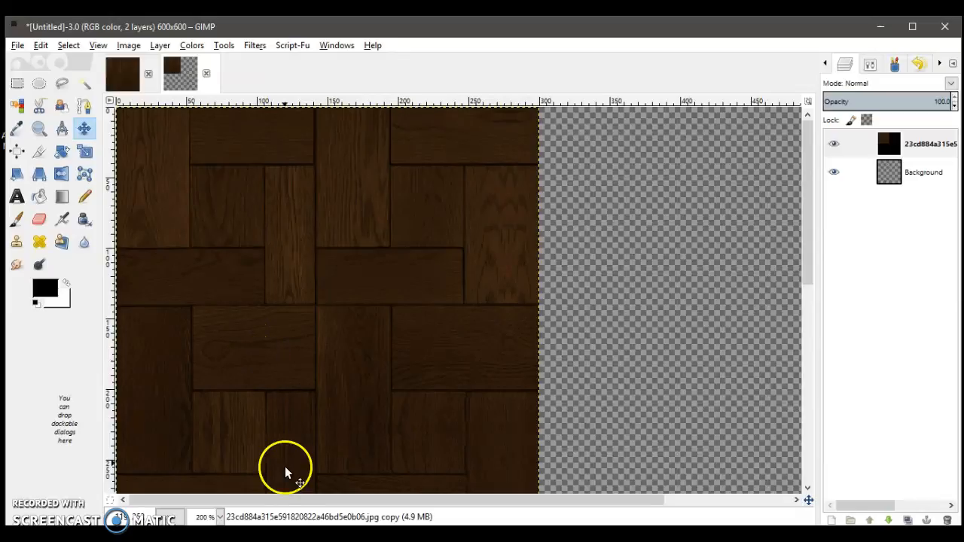
pyautogui.click(205, 517)
pyautogui.write('100')
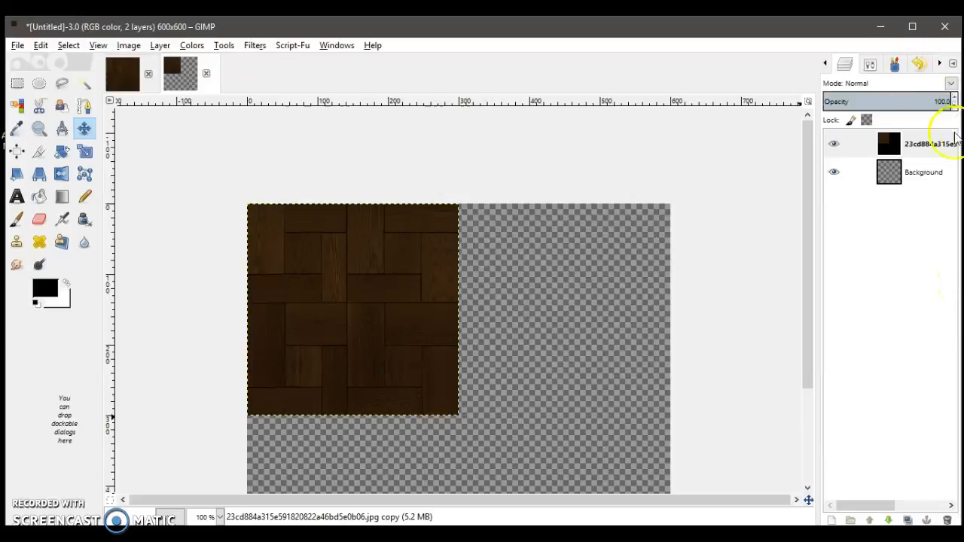
pyautogui.click(219, 517)
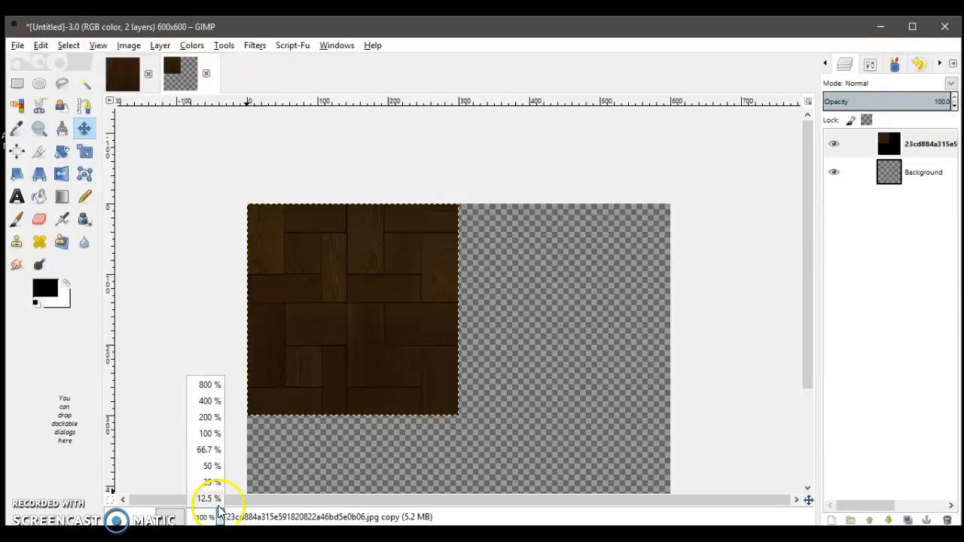
pyautogui.click(209, 449)
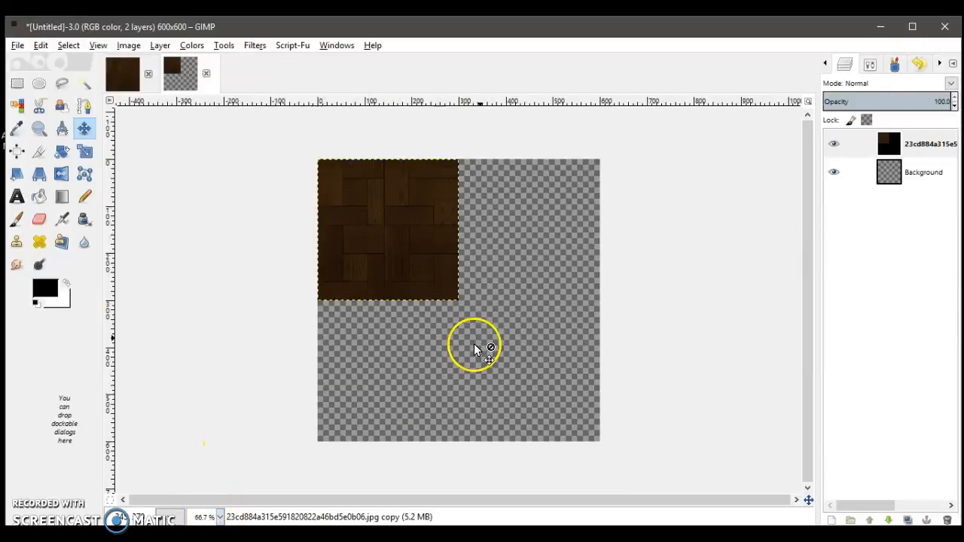
# Merge the tile down, duplicate the merged layer and merge the copy into one layer.
pyautogui.rightClick(927, 144)
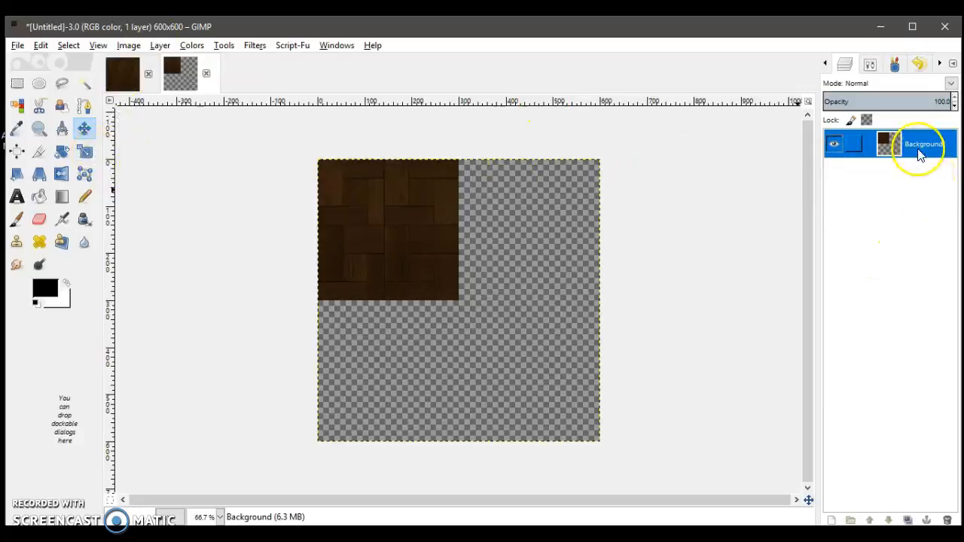
pyautogui.rightClick(922, 143)
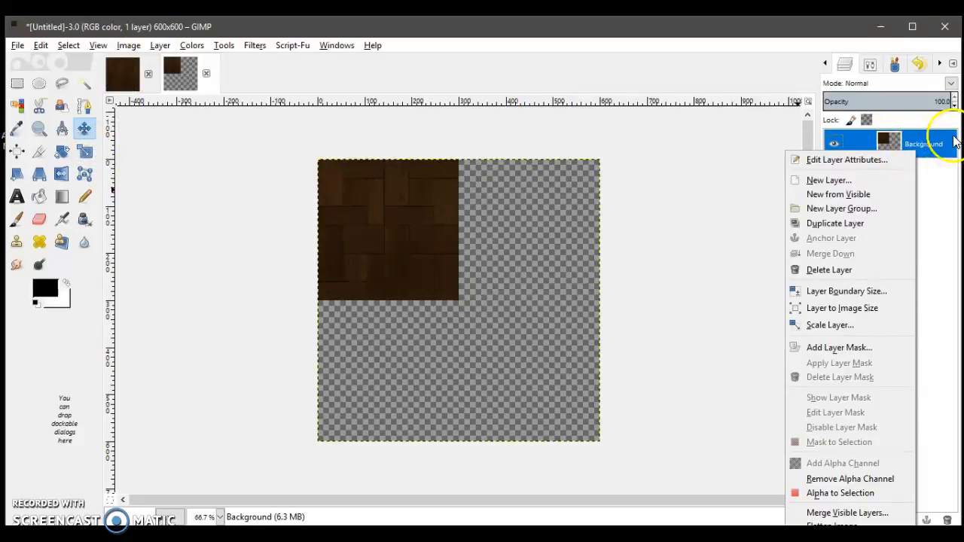
pyautogui.moveTo(843, 222)
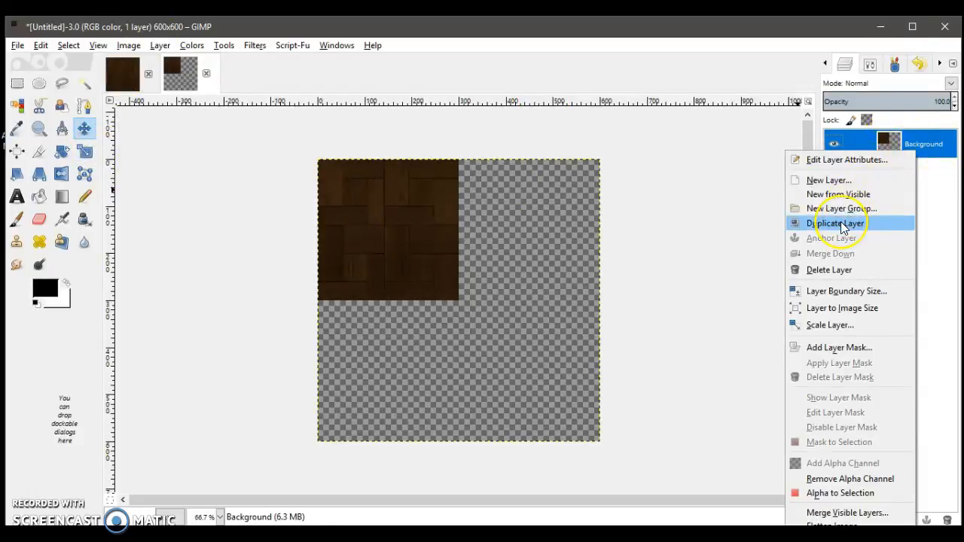
pyautogui.click(835, 223)
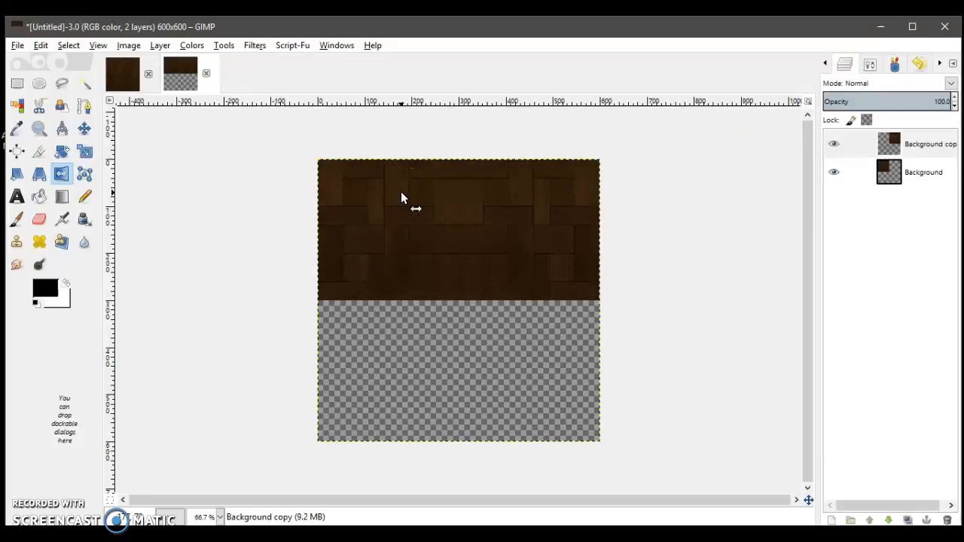
pyautogui.rightClick(889, 143)
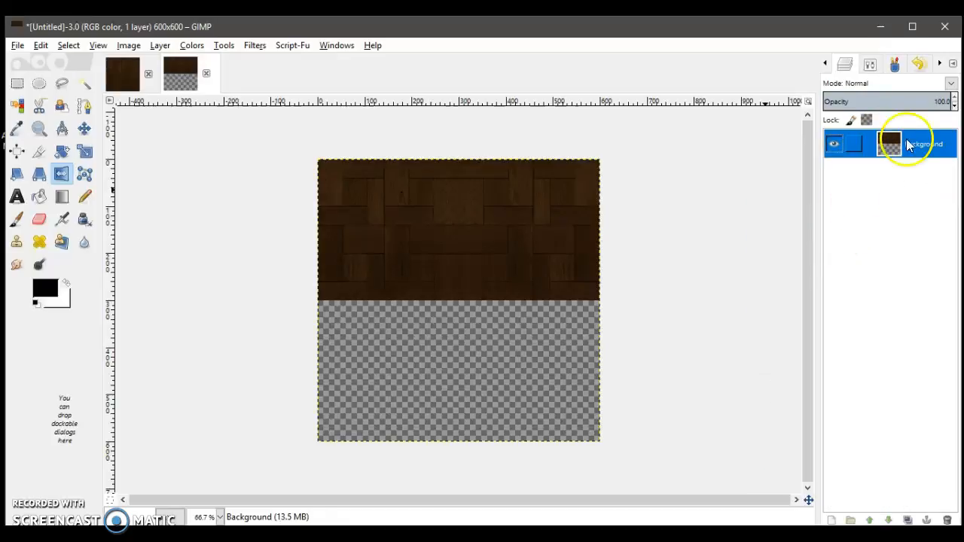
pyautogui.click(907, 522)
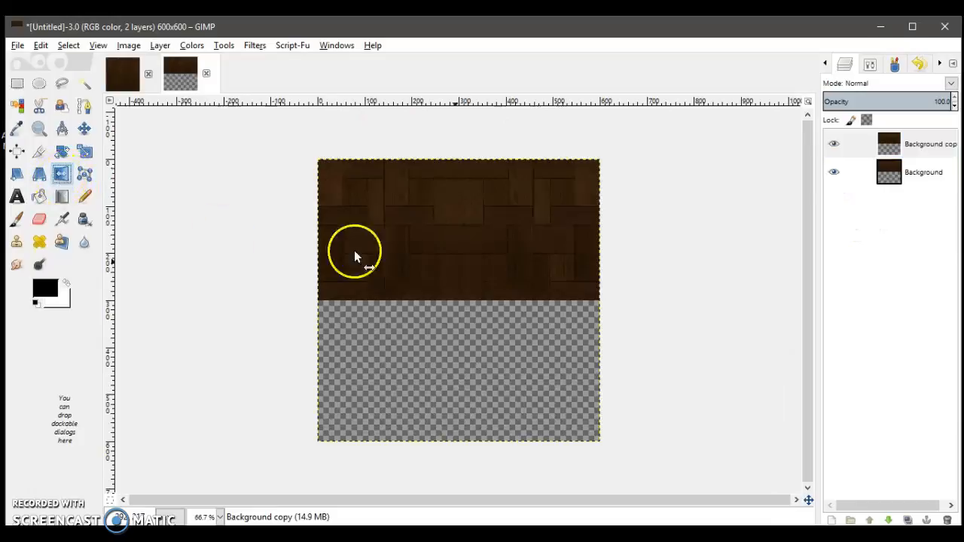
# Flip the copy vertically into the lower half and merge it into the background layer.
pyautogui.click(62, 175)
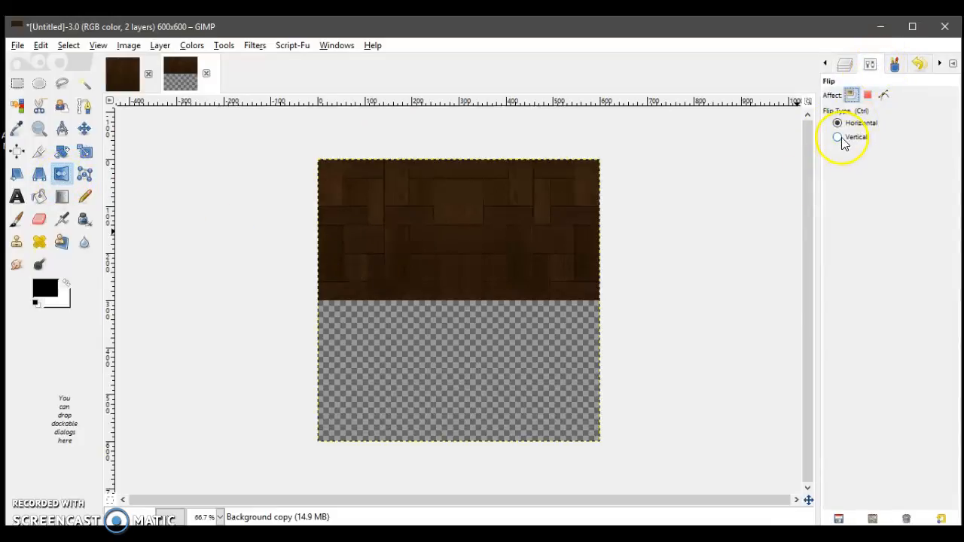
pyautogui.click(837, 135)
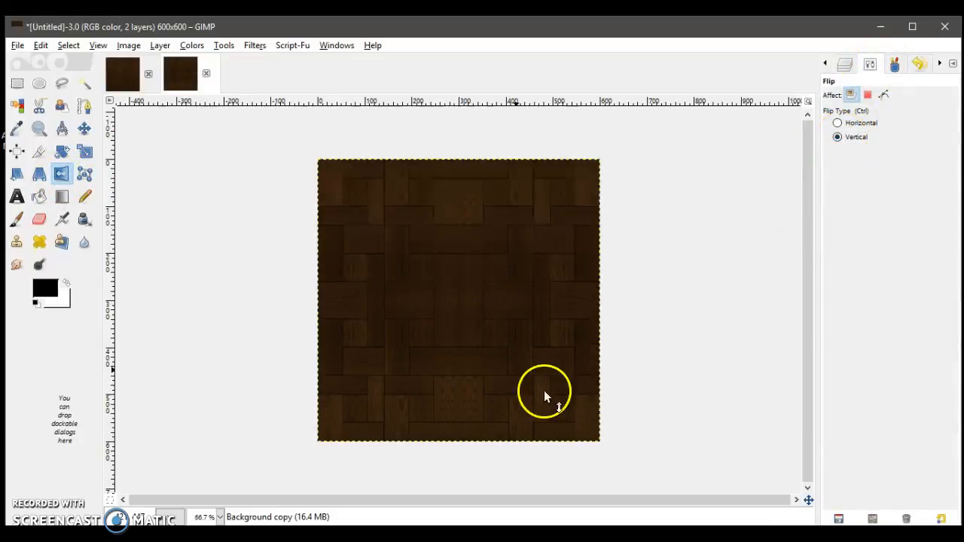
pyautogui.click(843, 63)
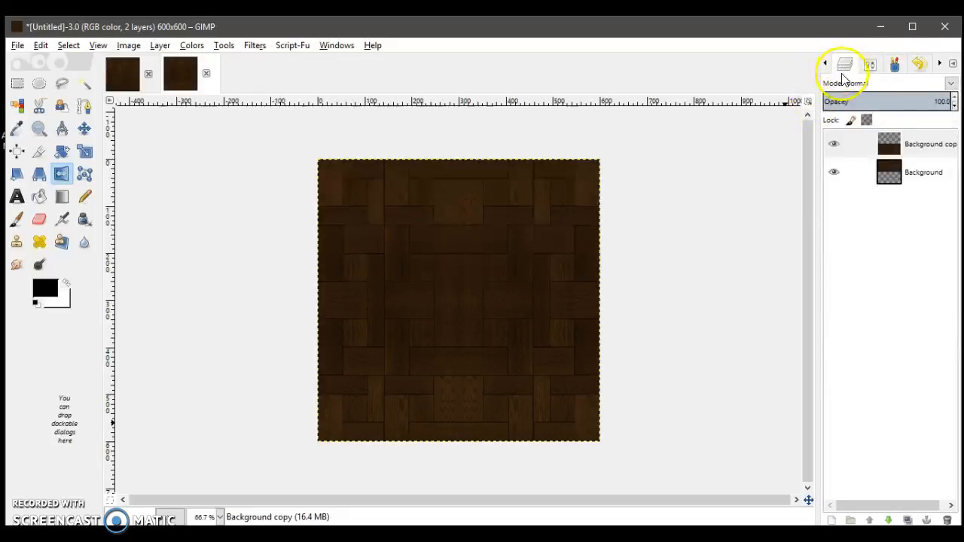
pyautogui.rightClick(928, 145)
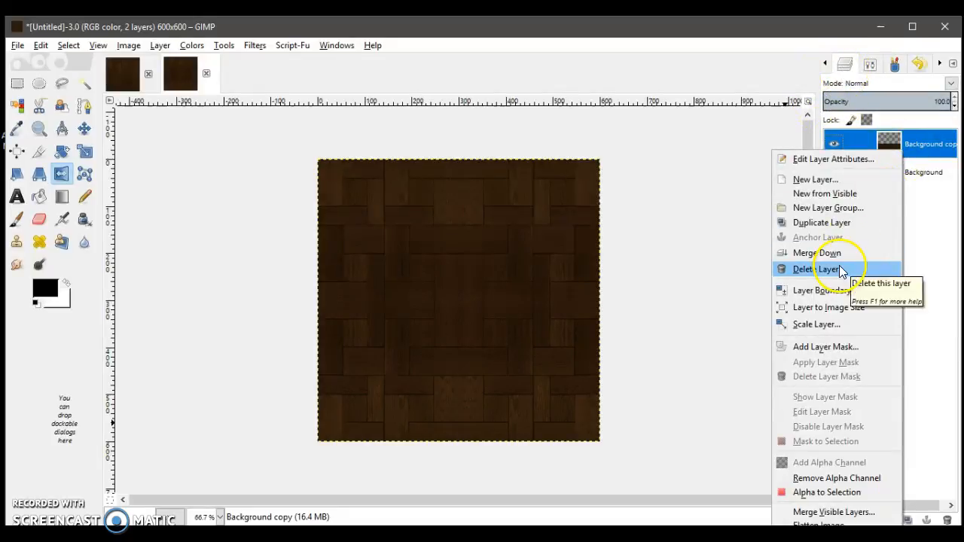
pyautogui.click(815, 268)
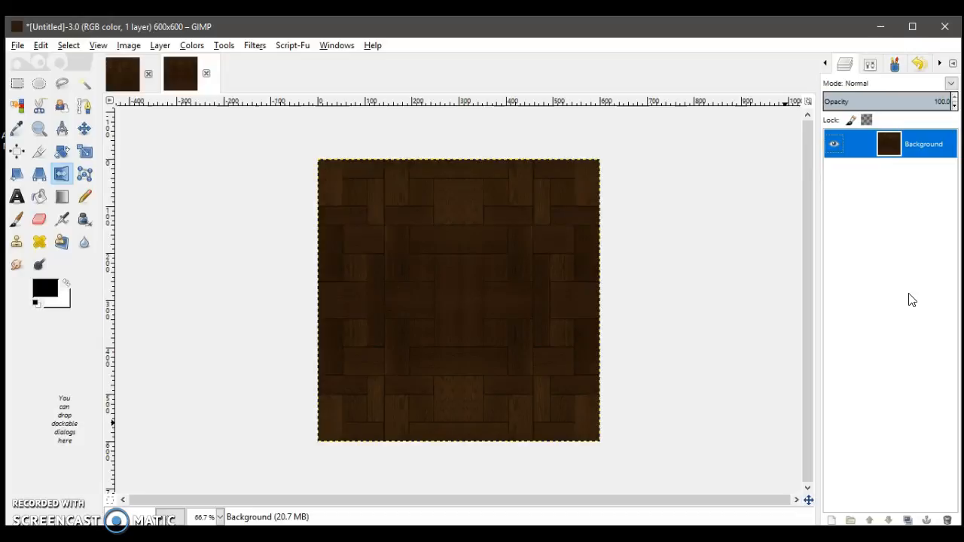
pyautogui.moveTo(419, 229)
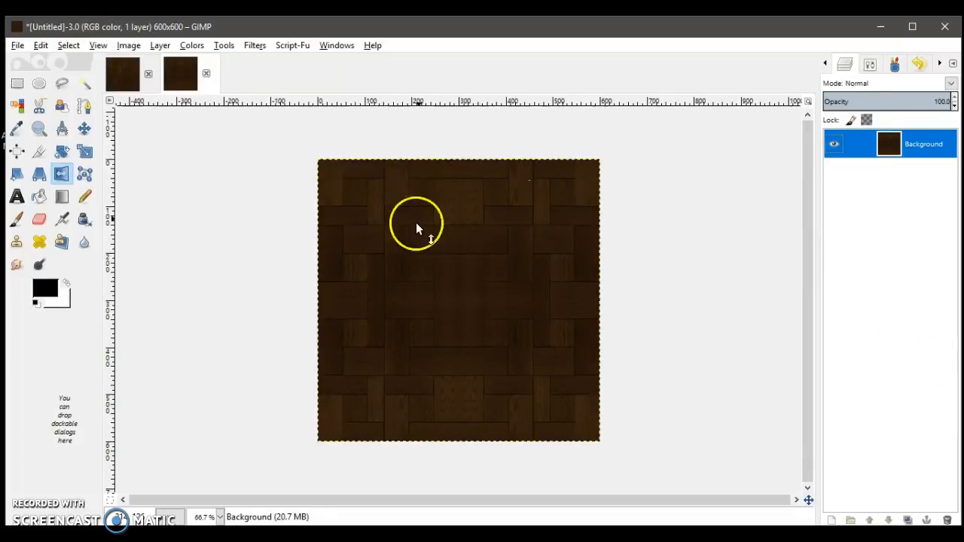
# Add a new transparent 600 × 600 layer beneath the parquet background.
pyautogui.rightClick(889, 143)
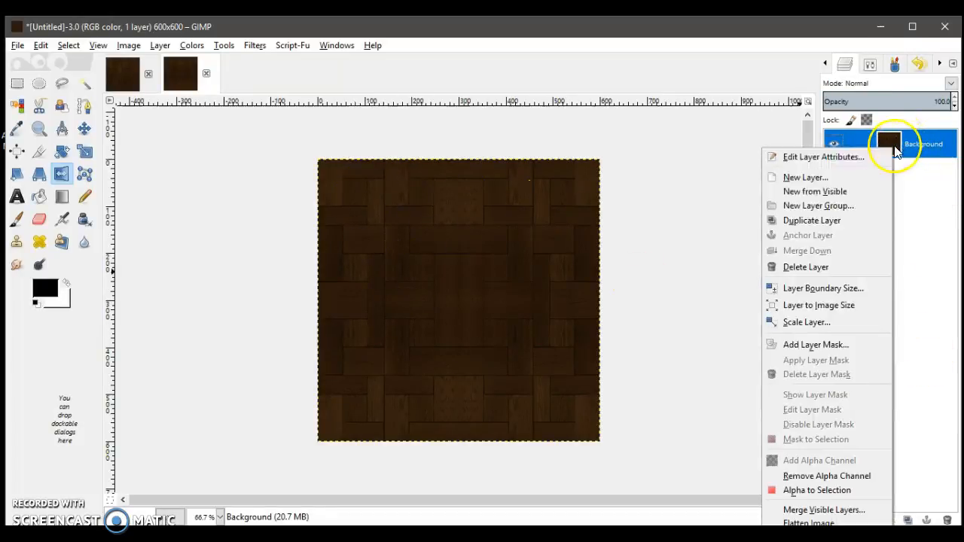
pyautogui.moveTo(651, 33)
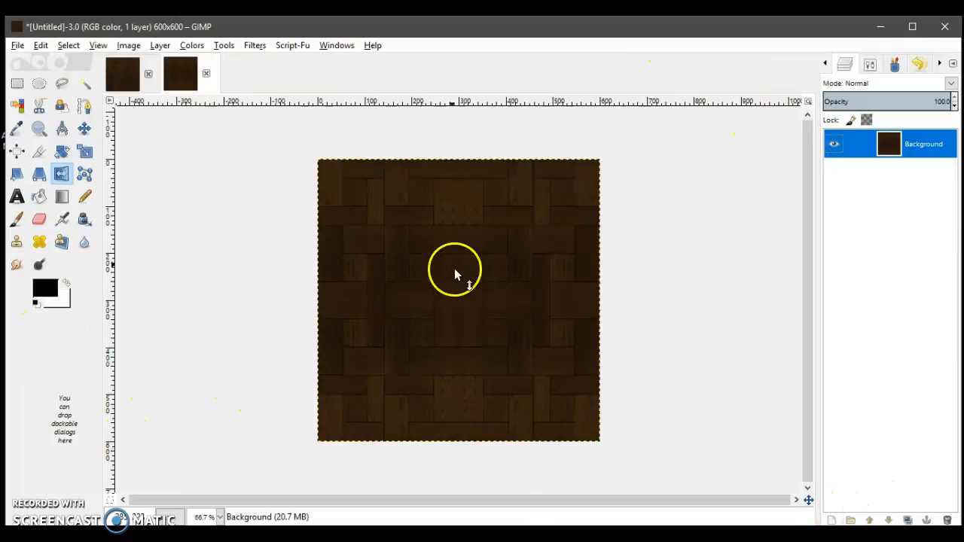
pyautogui.moveTo(422, 232)
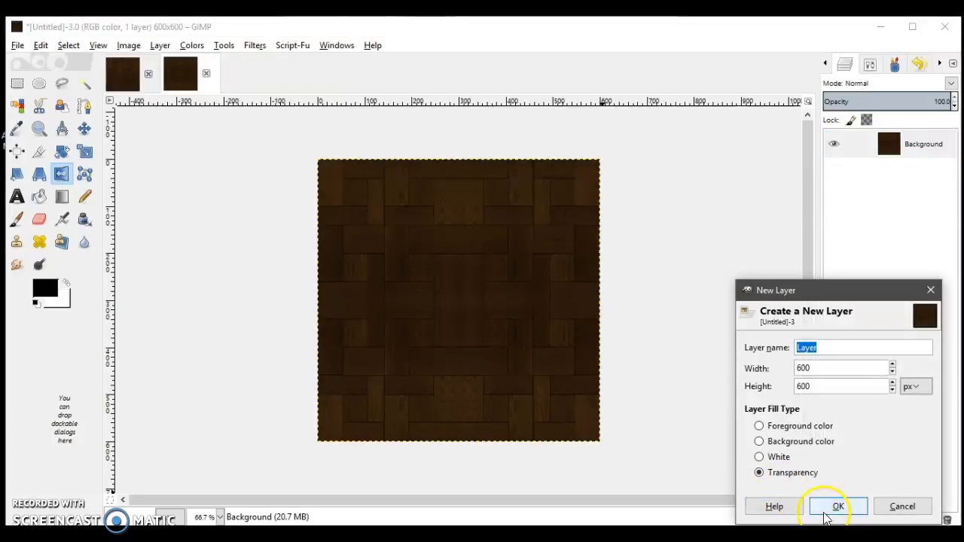
pyautogui.click(838, 507)
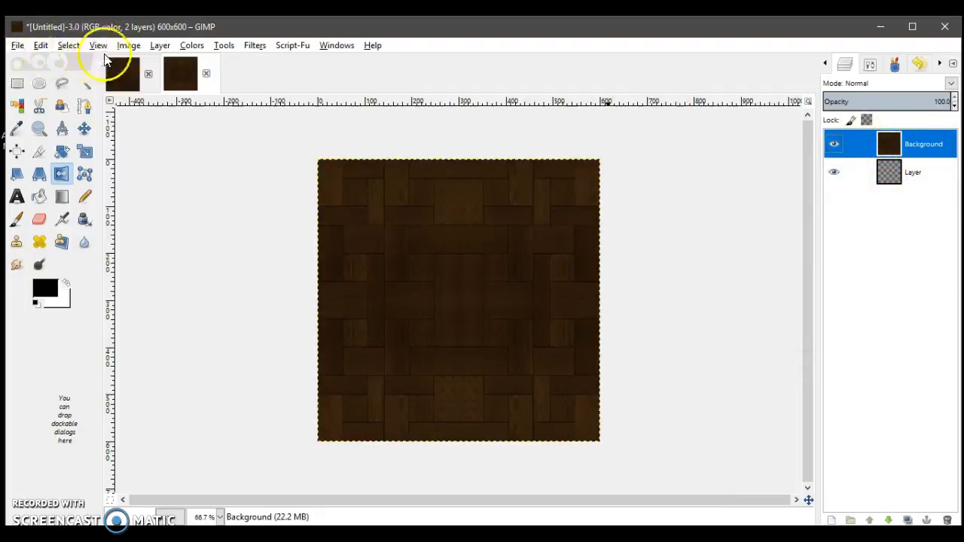
pyautogui.click(159, 45)
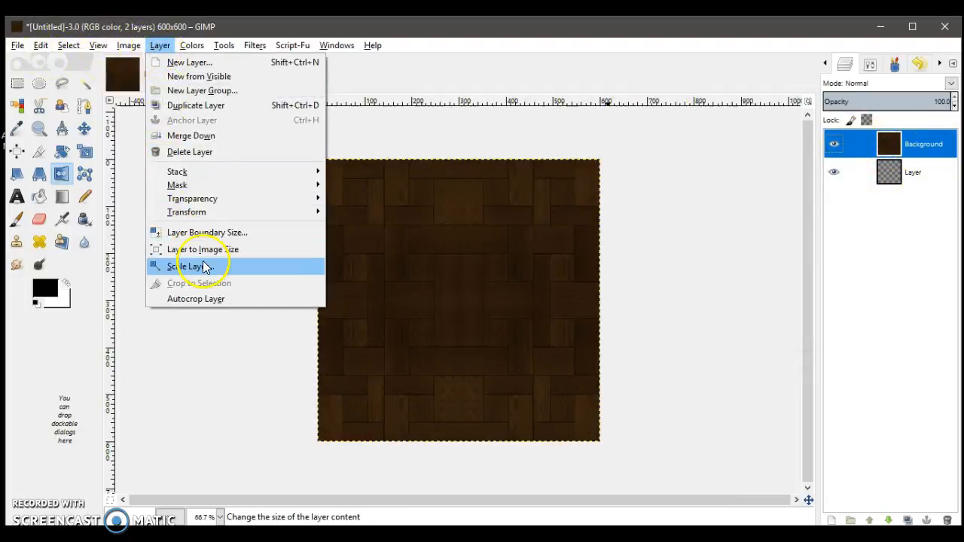
# Scale the parquet to 300 × 300, move it to the top-left corner and merge it down.
pyautogui.click(193, 265)
pyautogui.write('300')
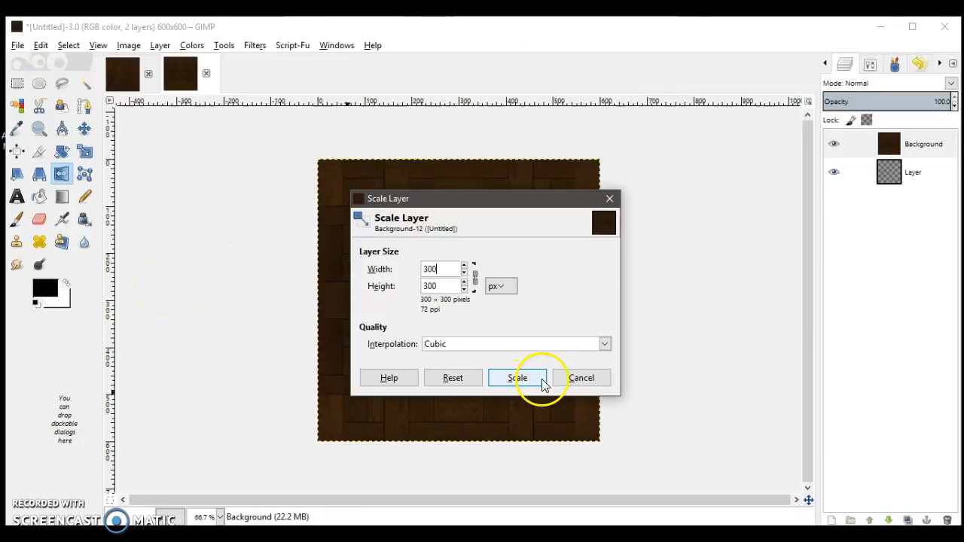
pyautogui.click(517, 377)
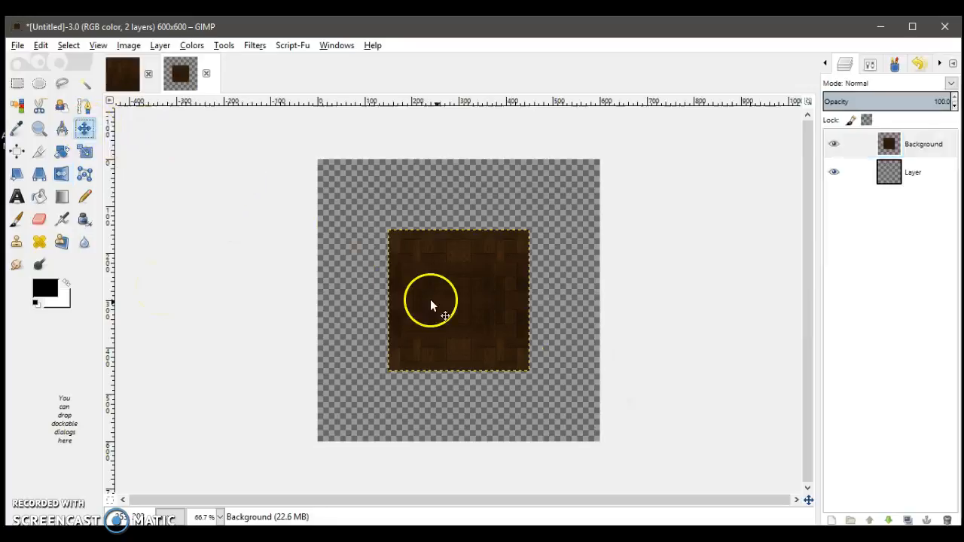
pyautogui.moveTo(444, 312); pyautogui.dragTo(389, 248)
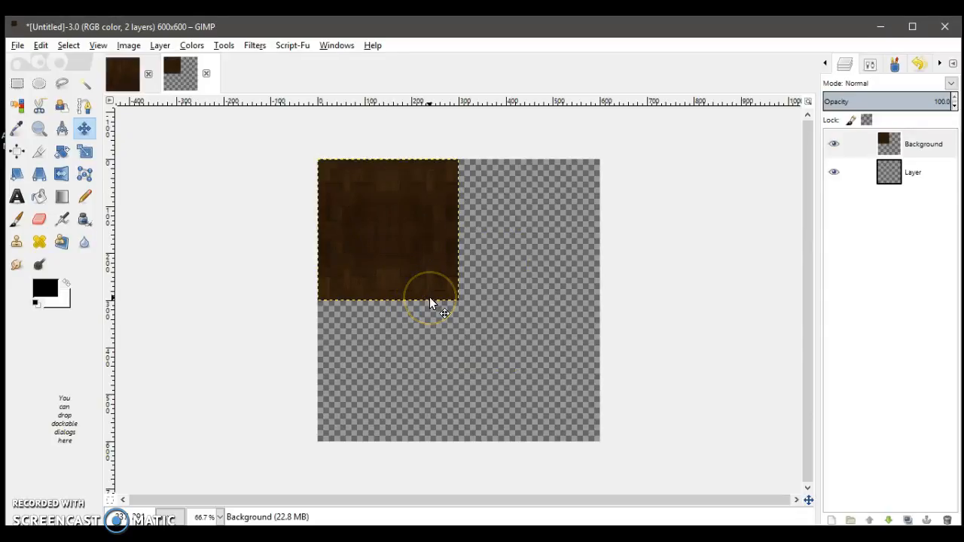
pyautogui.click(220, 518)
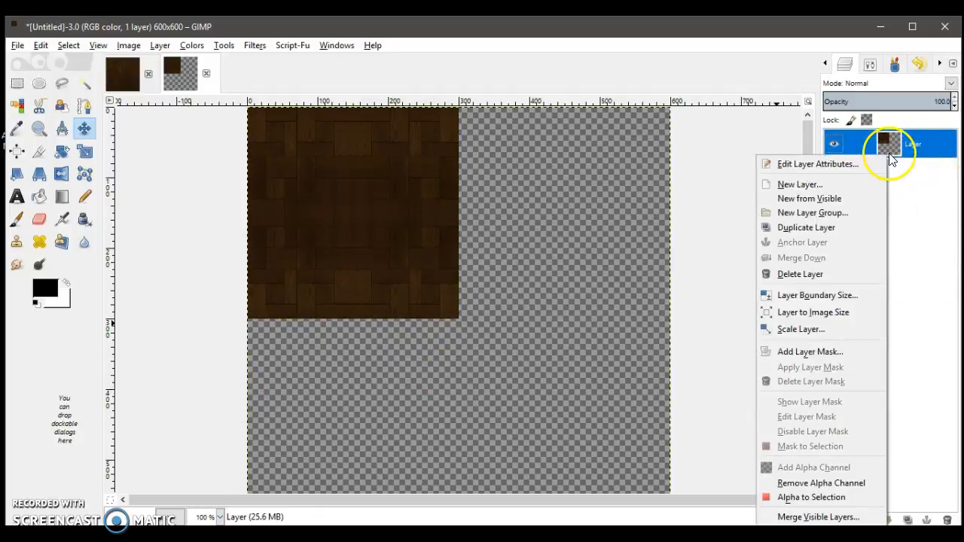
# Duplicate the quarter-sized parquet layer and flip the copy vertically into the lower-left quarter.
pyautogui.click(804, 226)
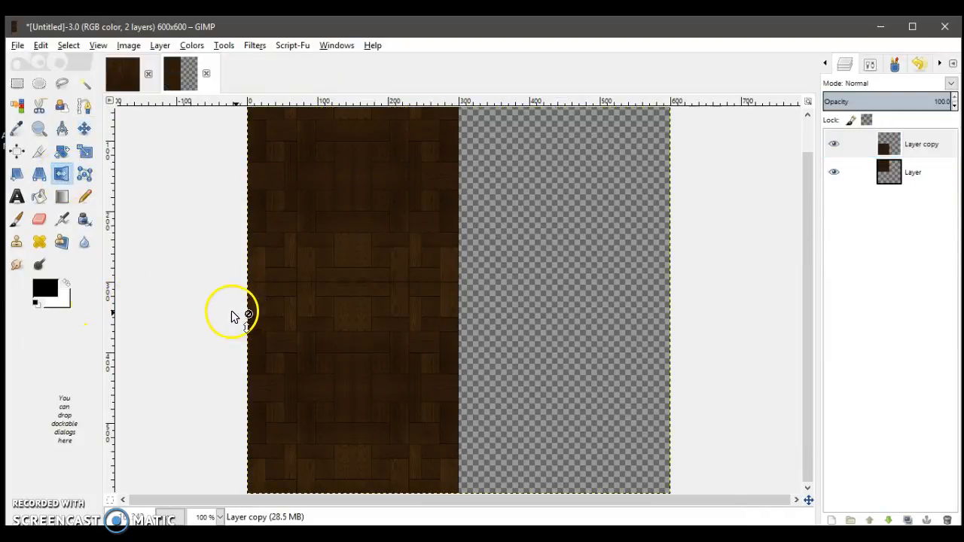
pyautogui.moveTo(189, 289)
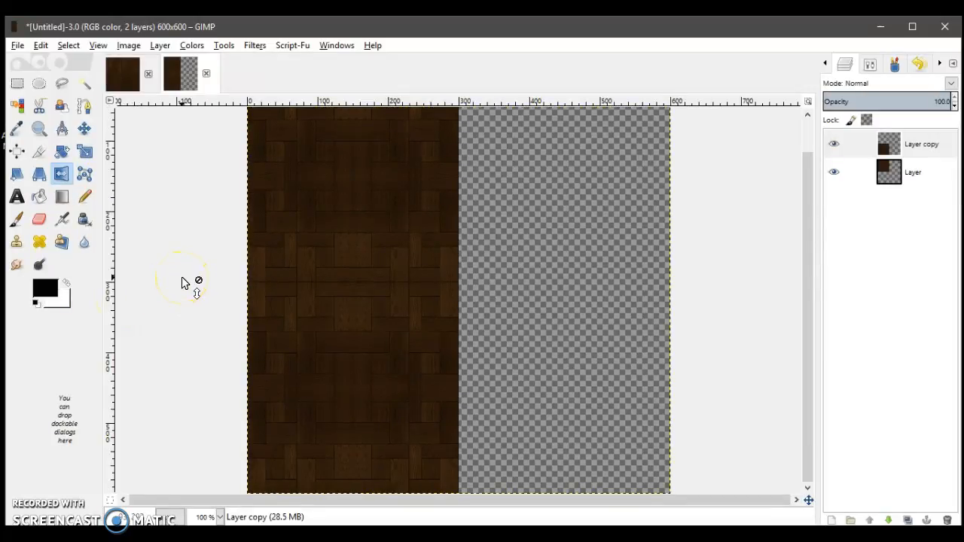
pyautogui.rightClick(921, 144)
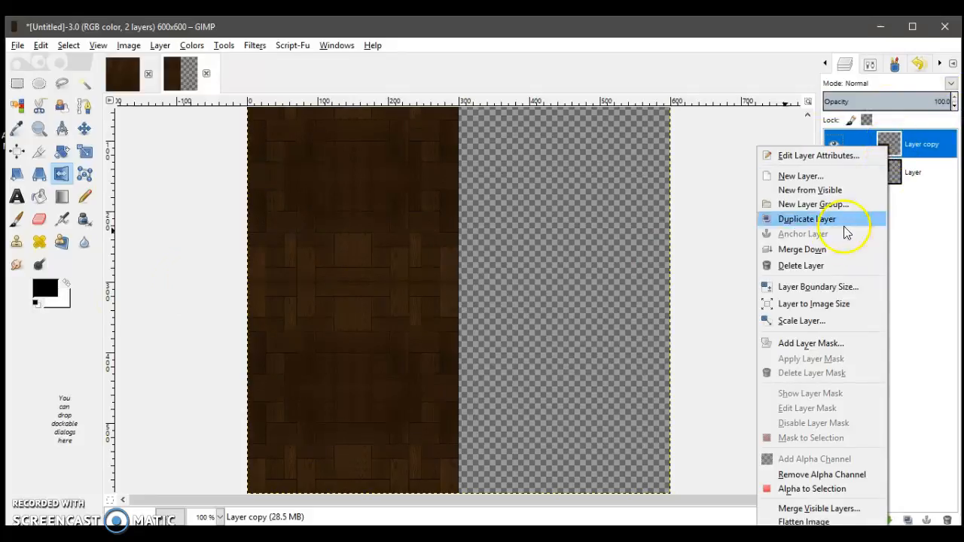
# Merge the copy, duplicate the left half, flip it horizontally into the right half and merge down.
pyautogui.click(801, 250)
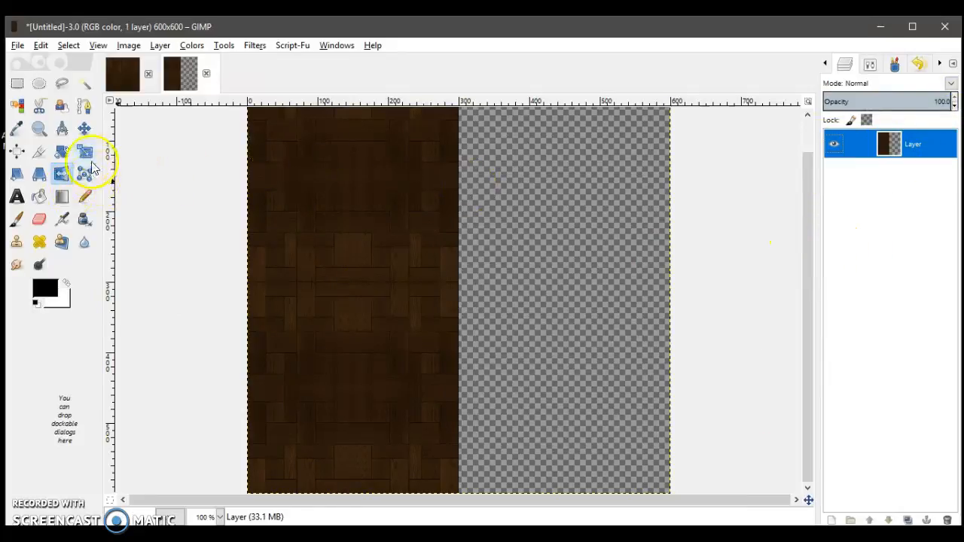
pyautogui.click(907, 521)
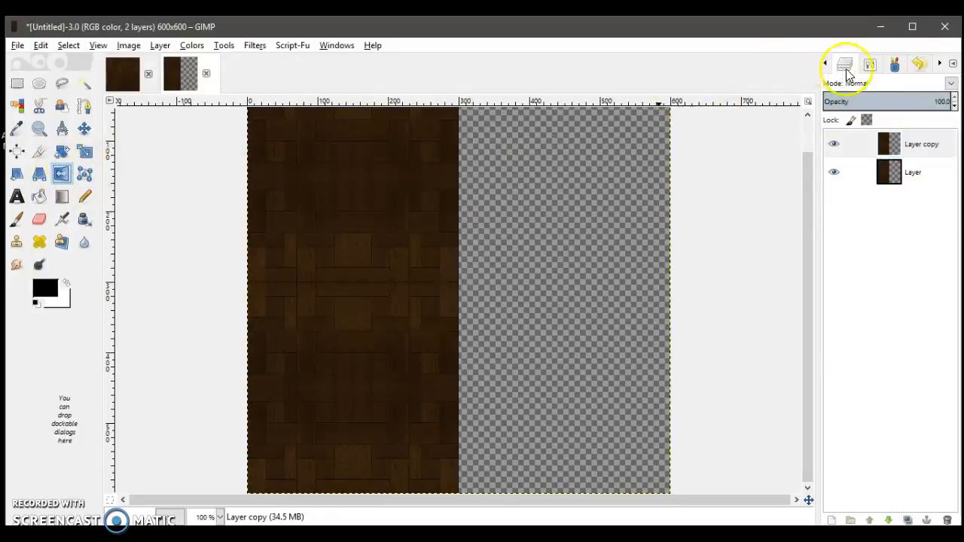
pyautogui.click(844, 63)
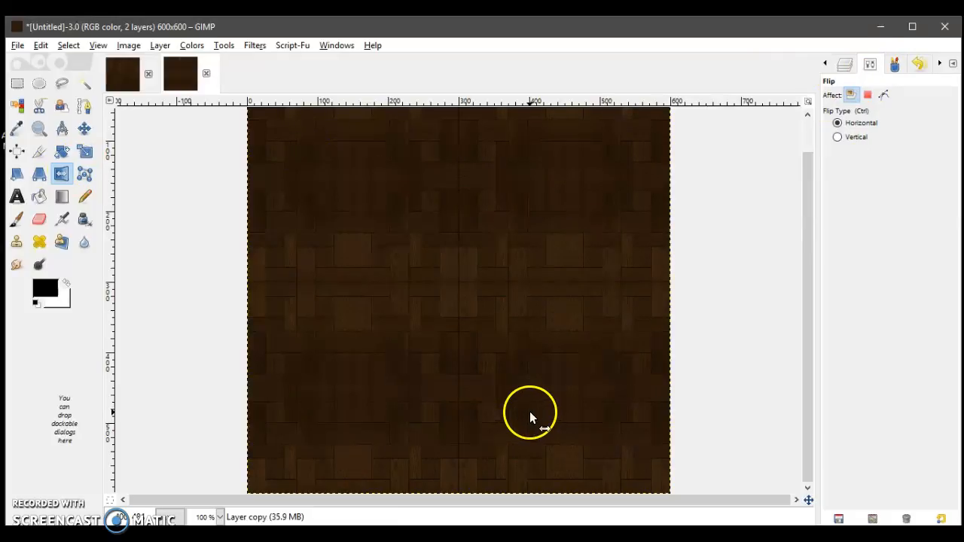
pyautogui.click(220, 517)
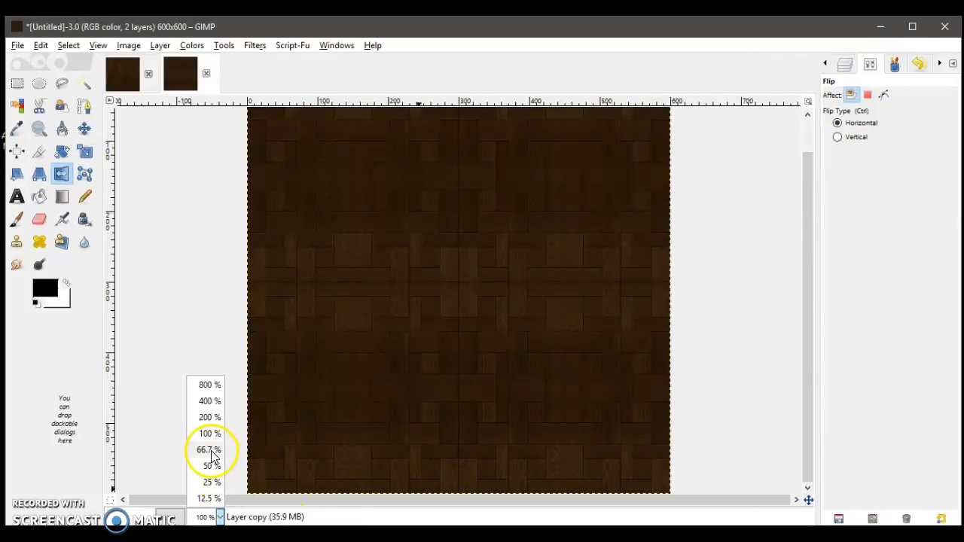
pyautogui.click(208, 449)
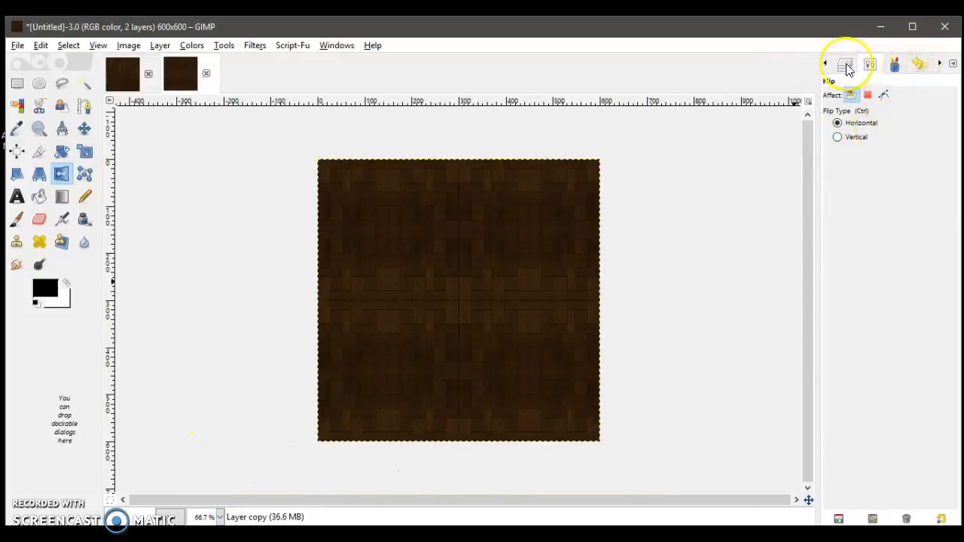
pyautogui.click(844, 64)
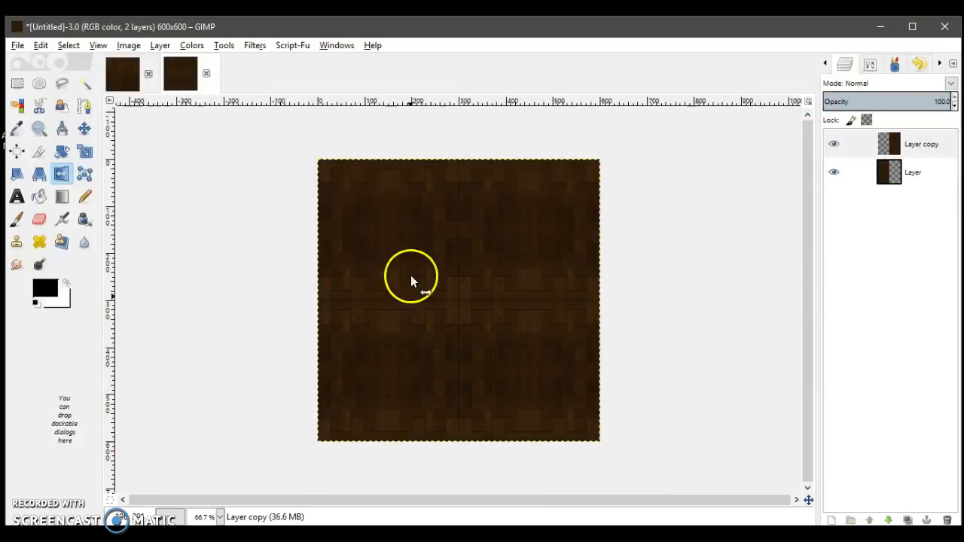
pyautogui.rightClick(920, 144)
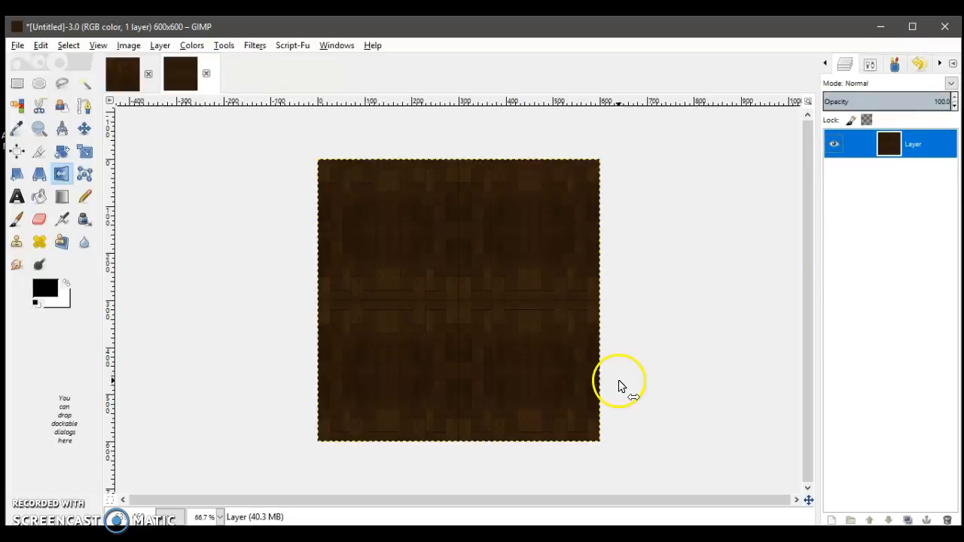
pyautogui.moveTo(590, 438)
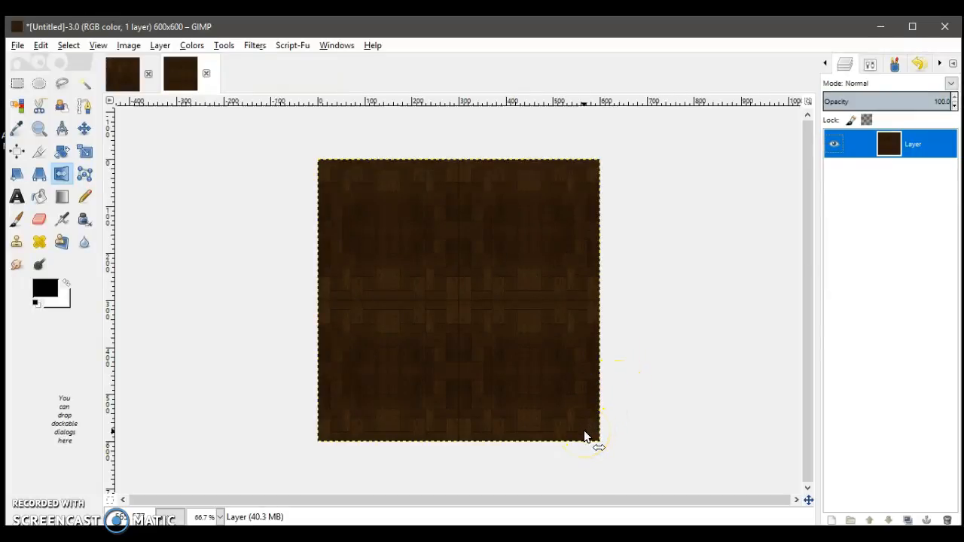